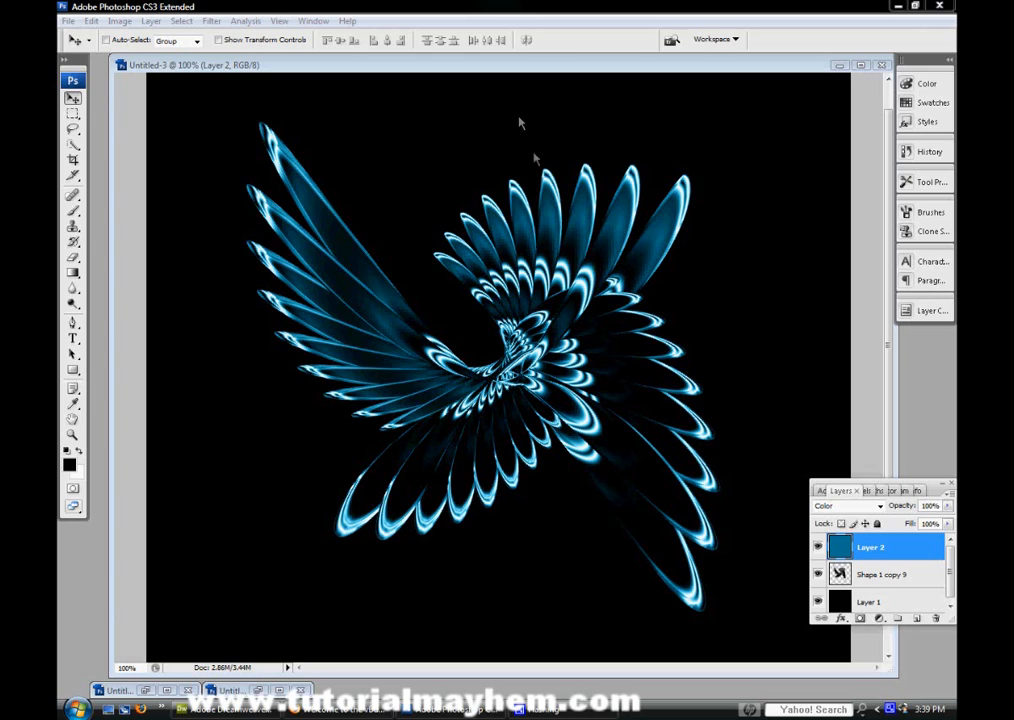
mouse_move(744, 344)
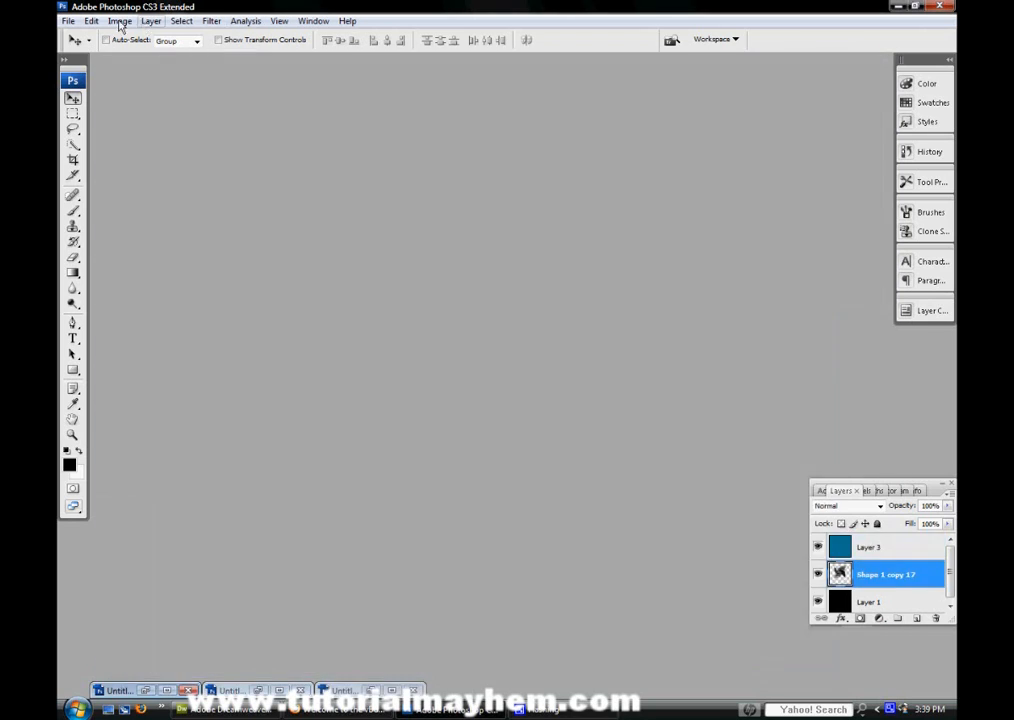
Create a new 1000×1000 pixel document with a transparent background
click(68, 20)
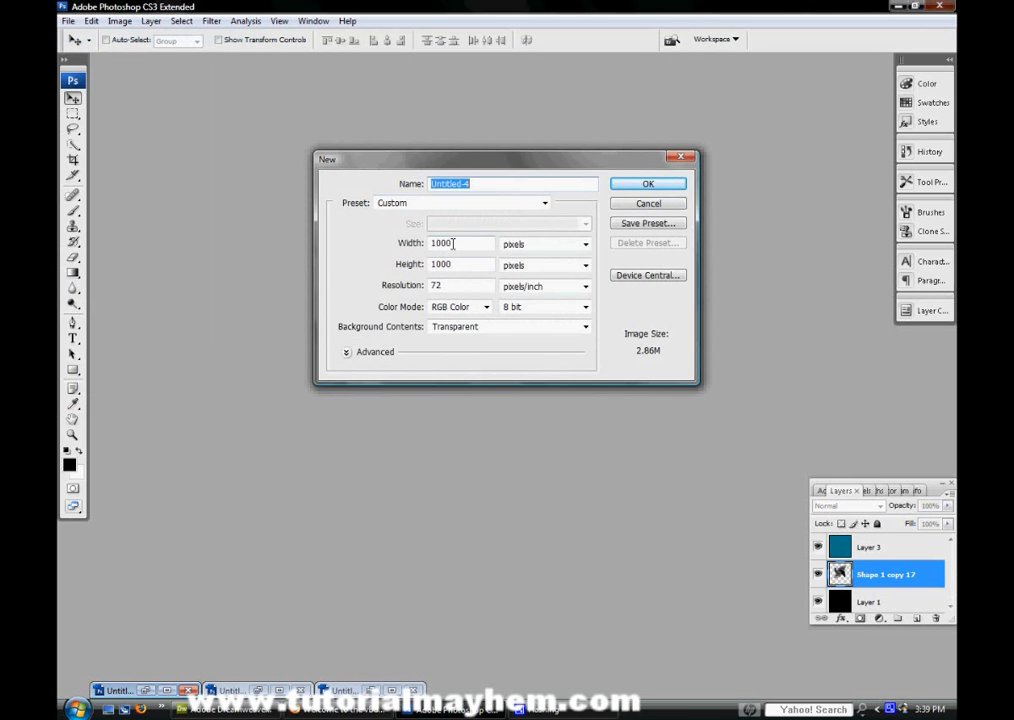
mouse_move(458, 340)
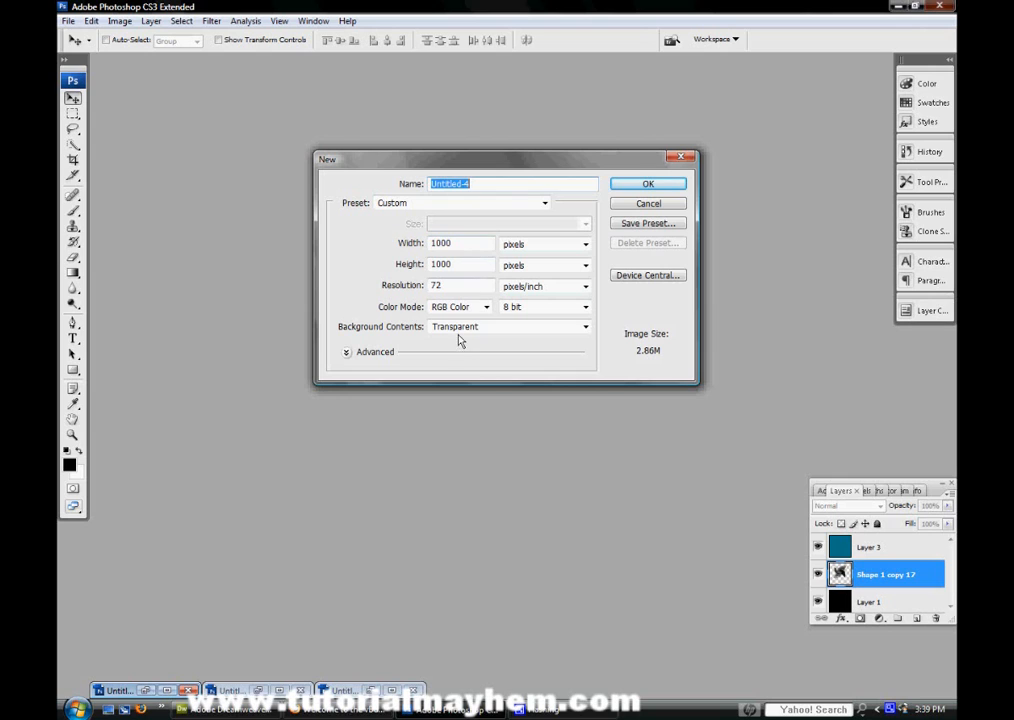
click(648, 184)
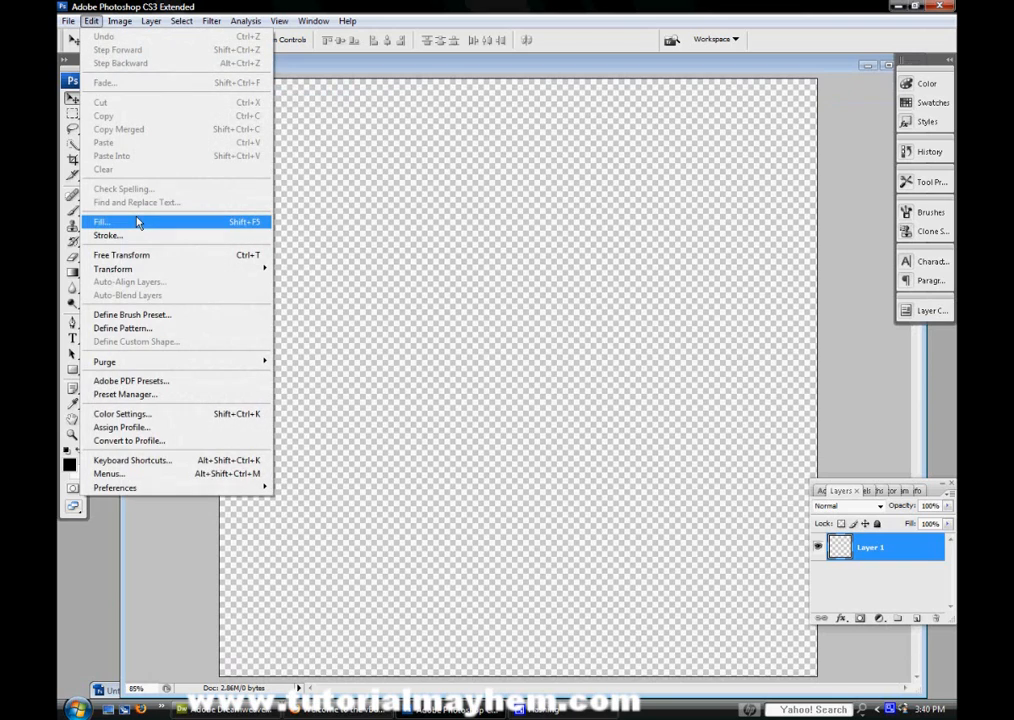
Fill the bottom layer with solid black using a custom colour fill
click(100, 220)
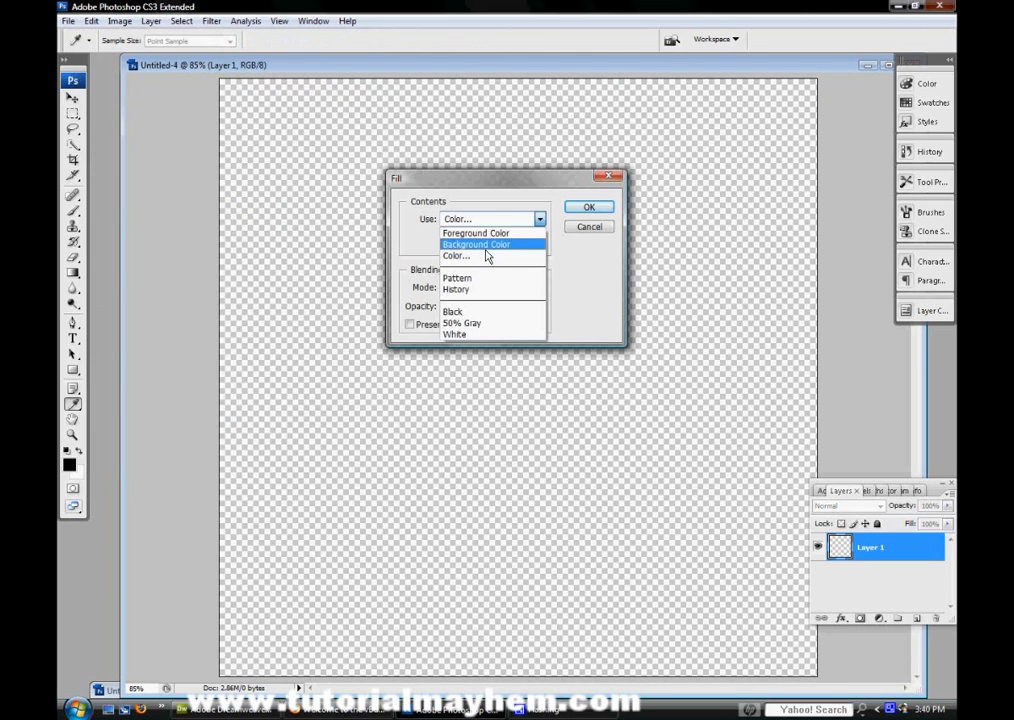
click(456, 256)
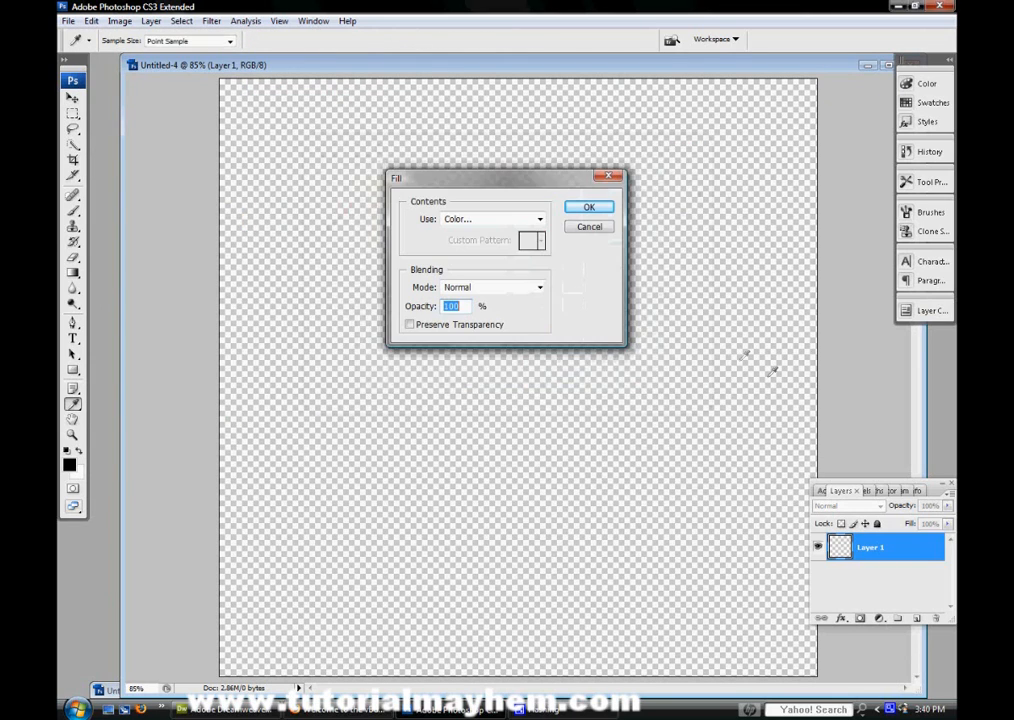
click(588, 206)
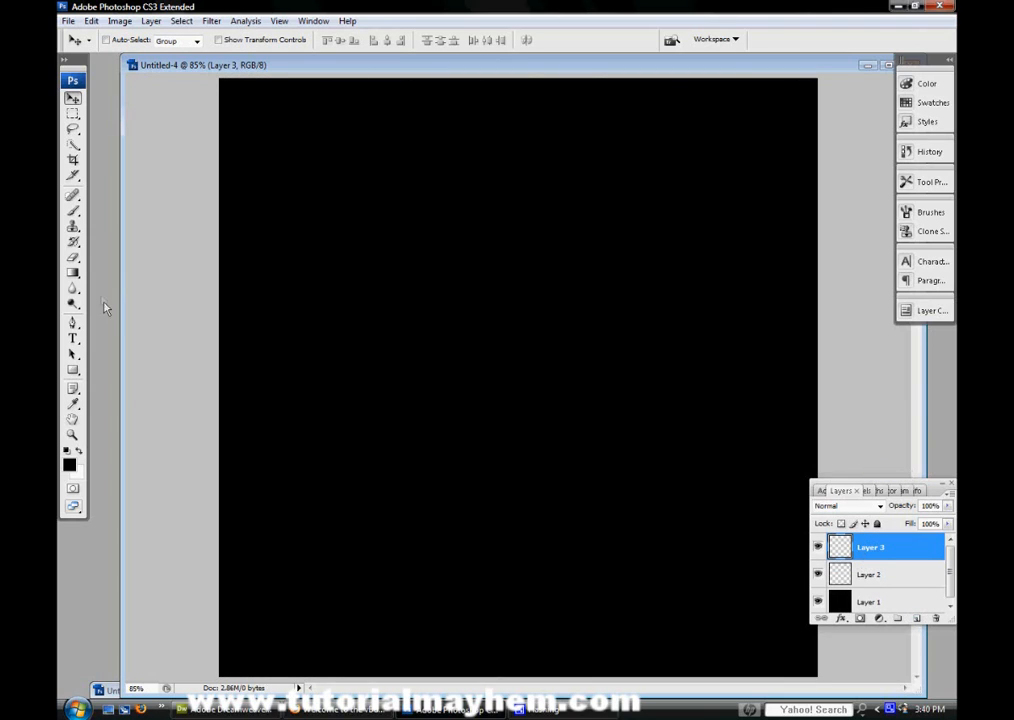
Draw a curvy four-petal pinwheel outline with the Pen tool as a shape layer
click(72, 322)
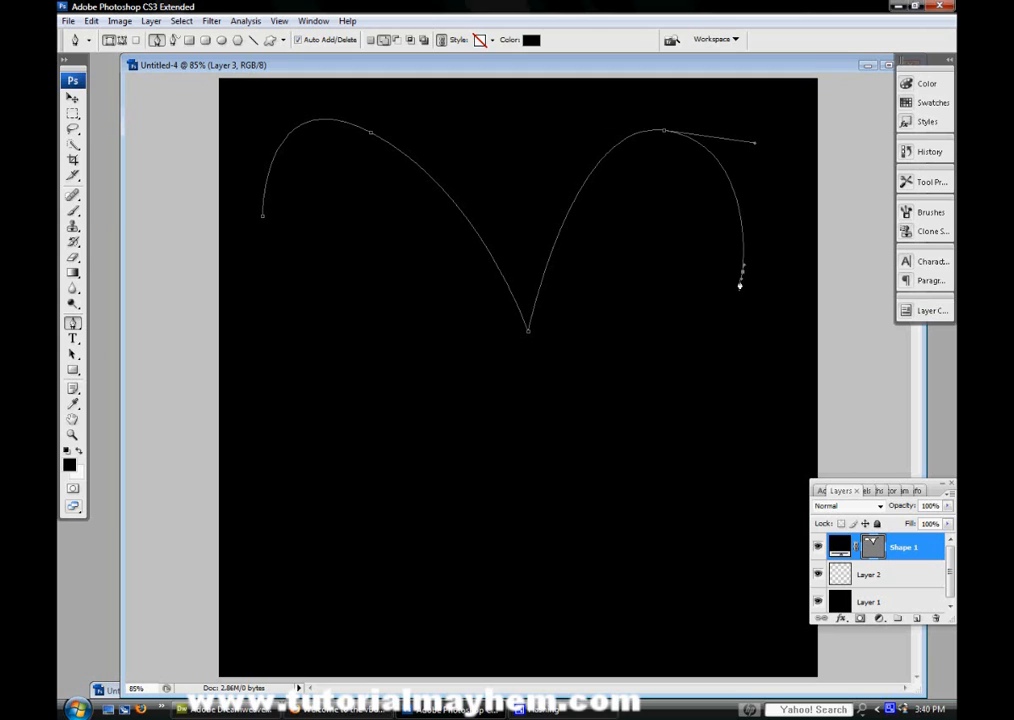
click(500, 482)
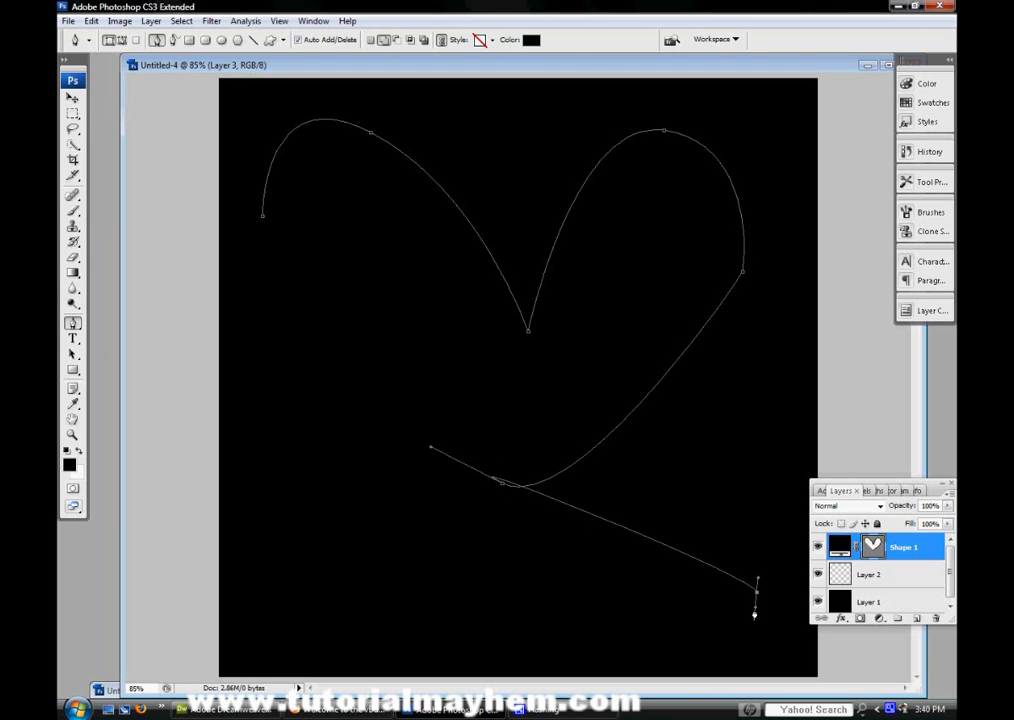
drag(756, 590, 376, 608)
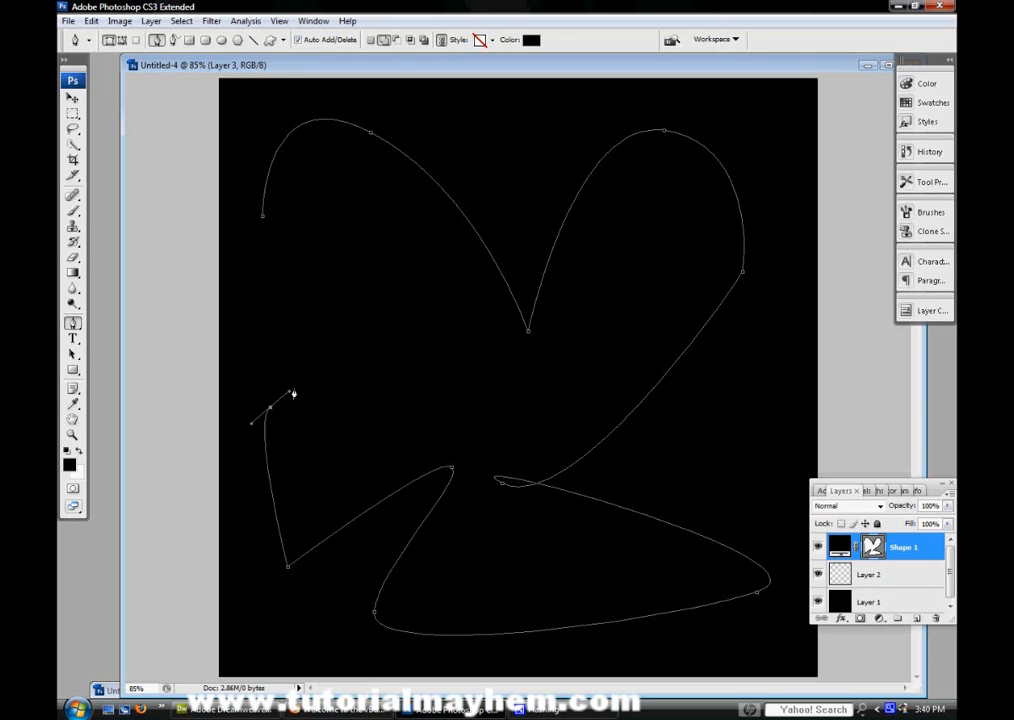
drag(292, 392, 416, 320)
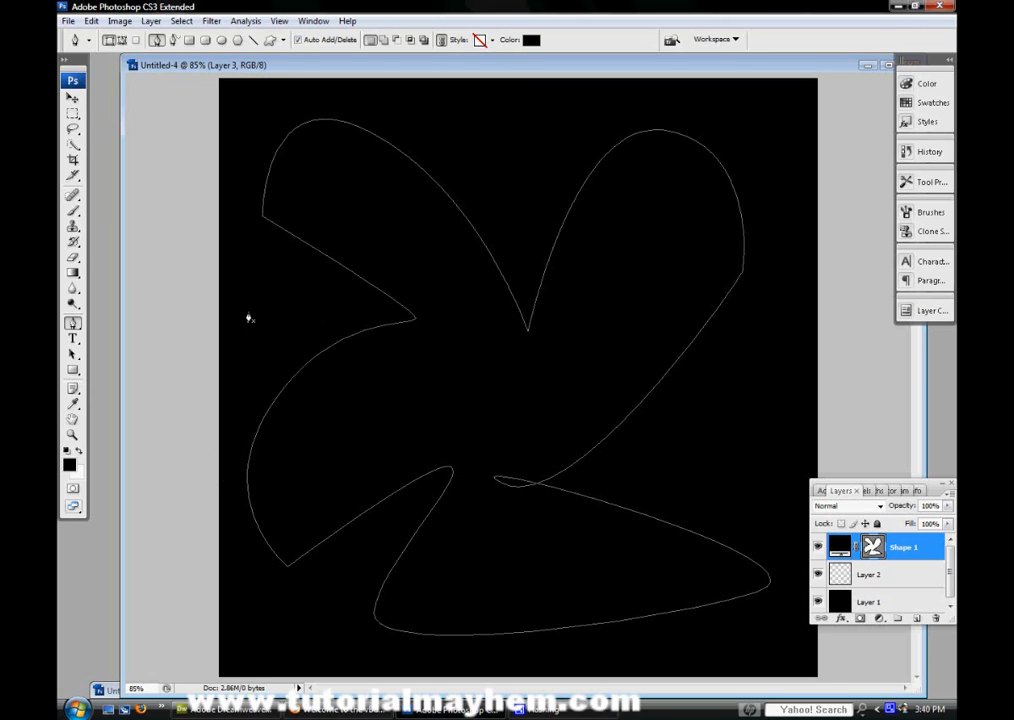
mouse_move(168, 172)
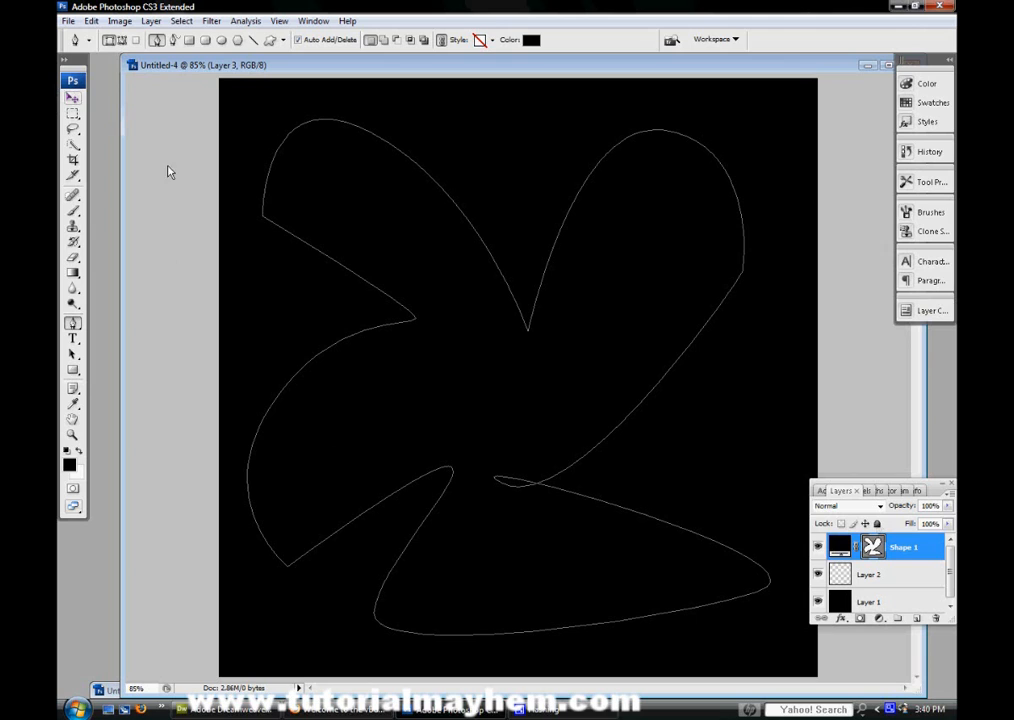
Load the petal outline as an active selection and rasterize its shape layer
click(866, 490)
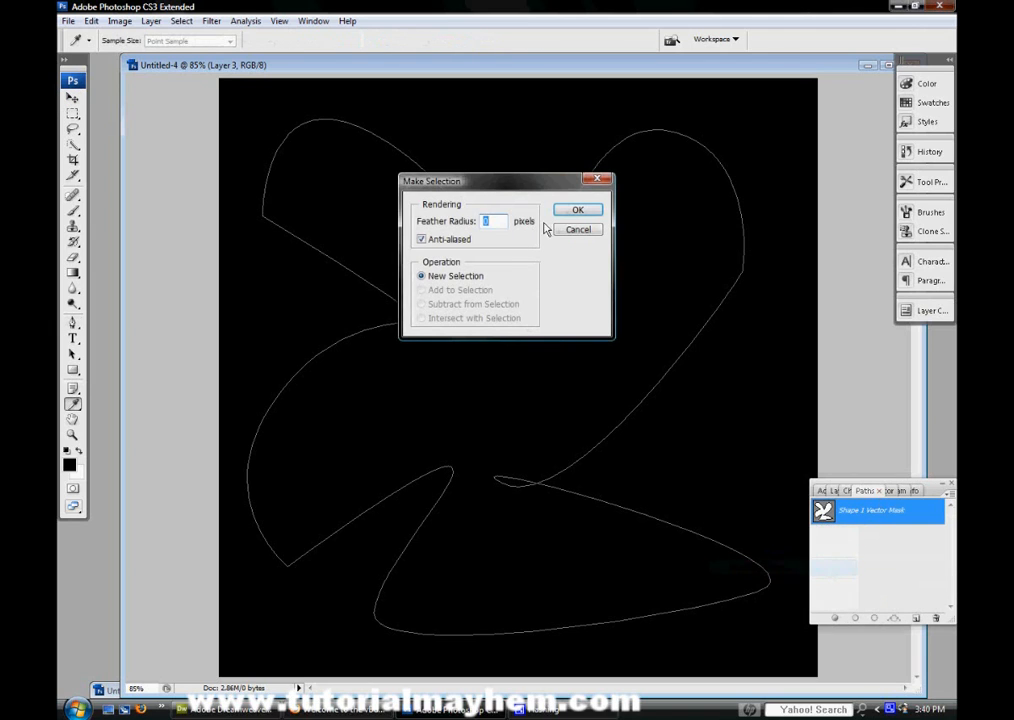
click(576, 210)
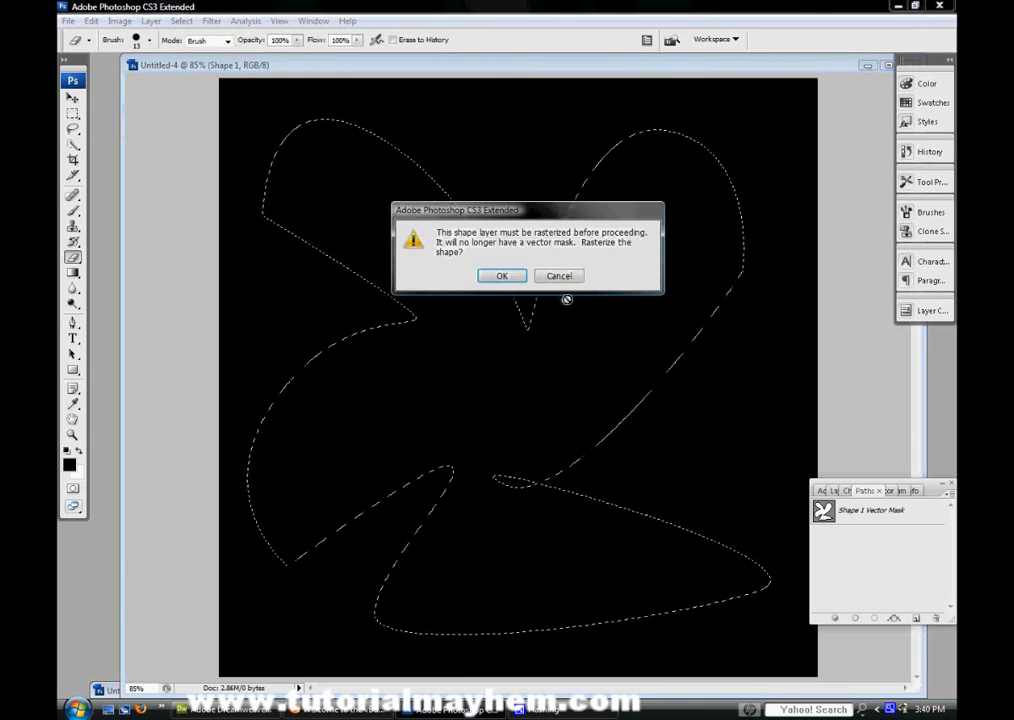
click(500, 276)
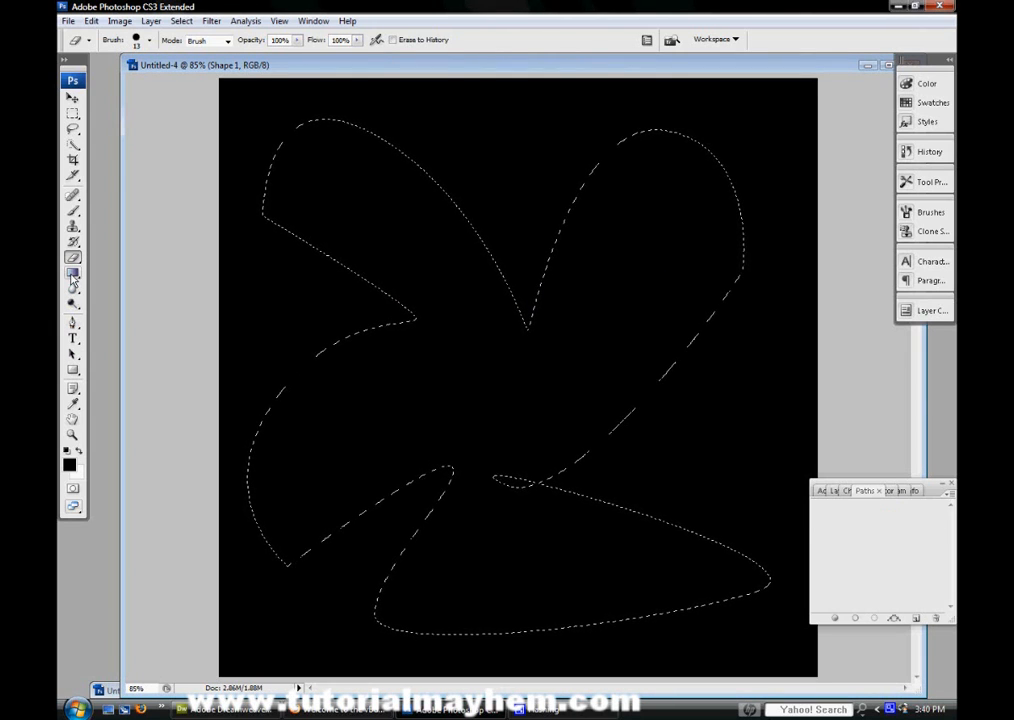
Fill the petal selection with a custom multi-stop black/white radial gradient
click(72, 272)
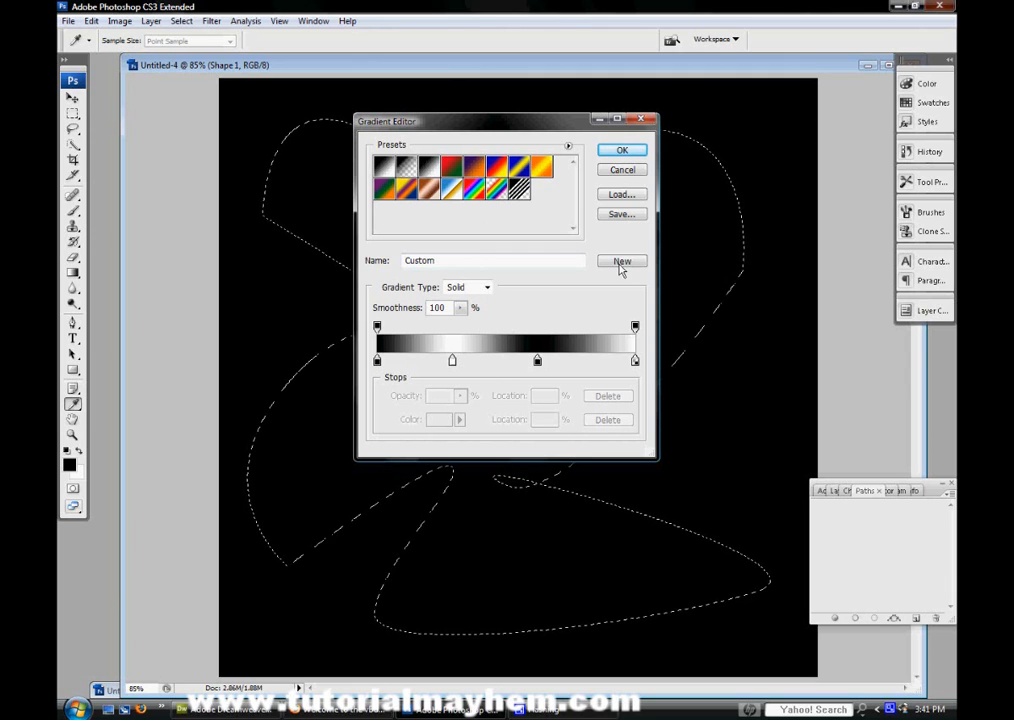
click(620, 148)
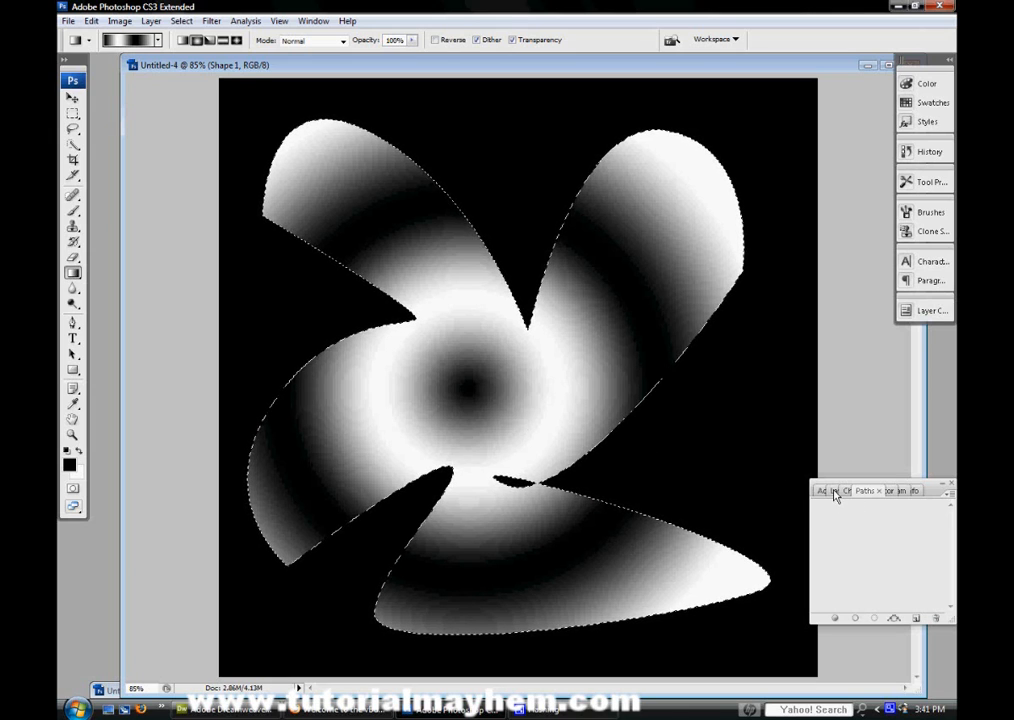
click(838, 490)
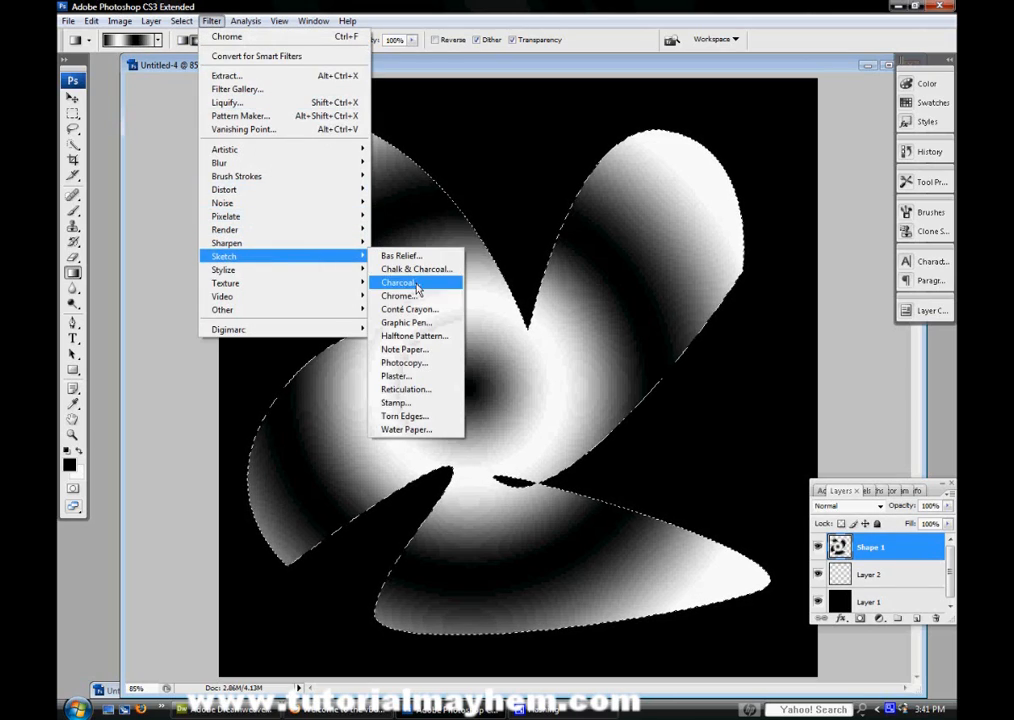
Apply the Sketch > Chrome filter to give the gradient petals a metallic look
click(400, 282)
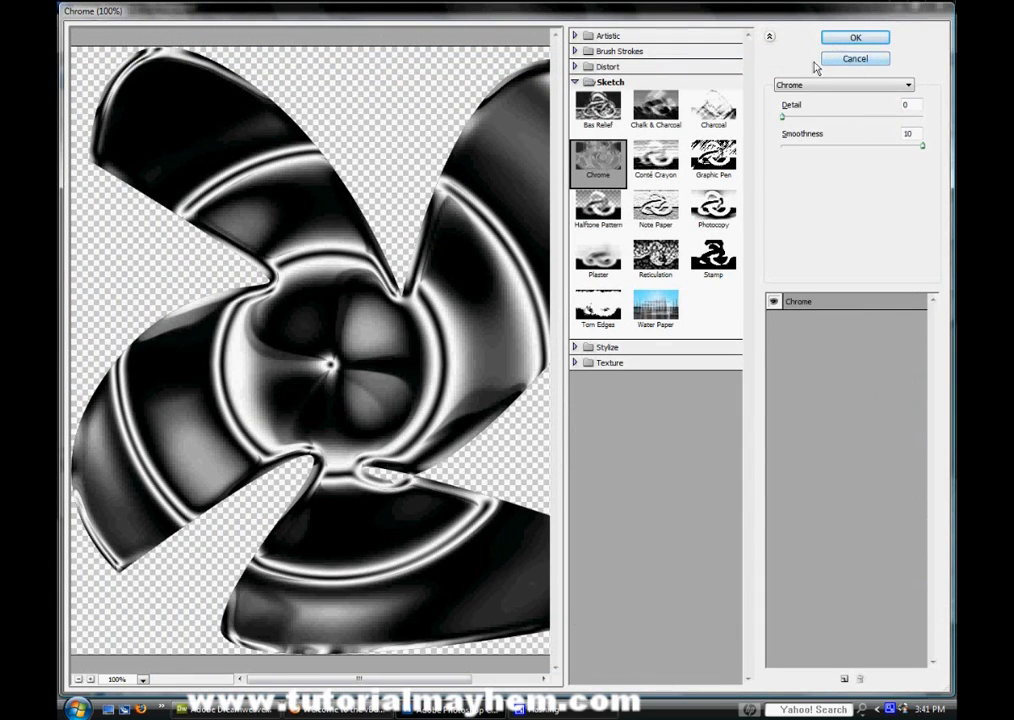
click(854, 36)
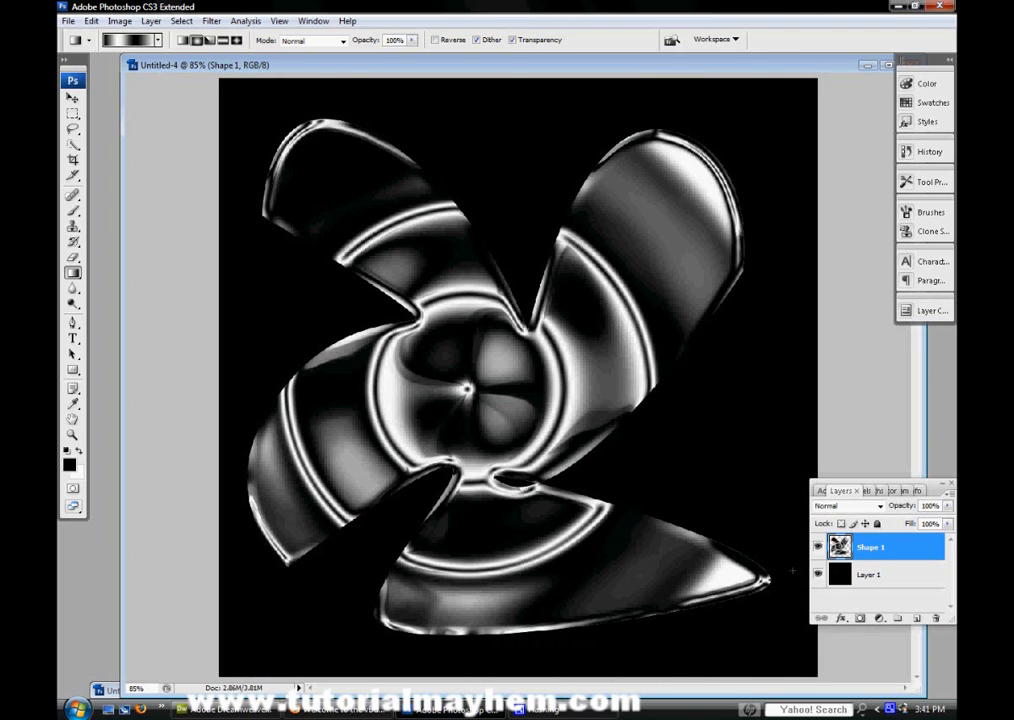
Free-transform the chrome petals into slimmer crossing blades forming an X
click(92, 20)
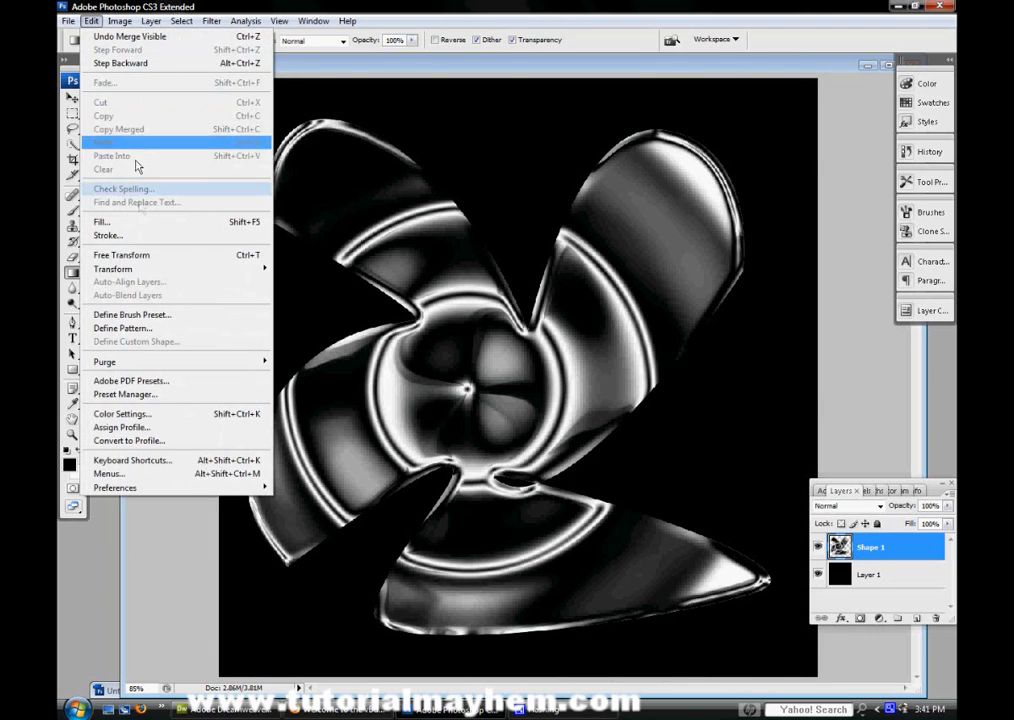
click(120, 254)
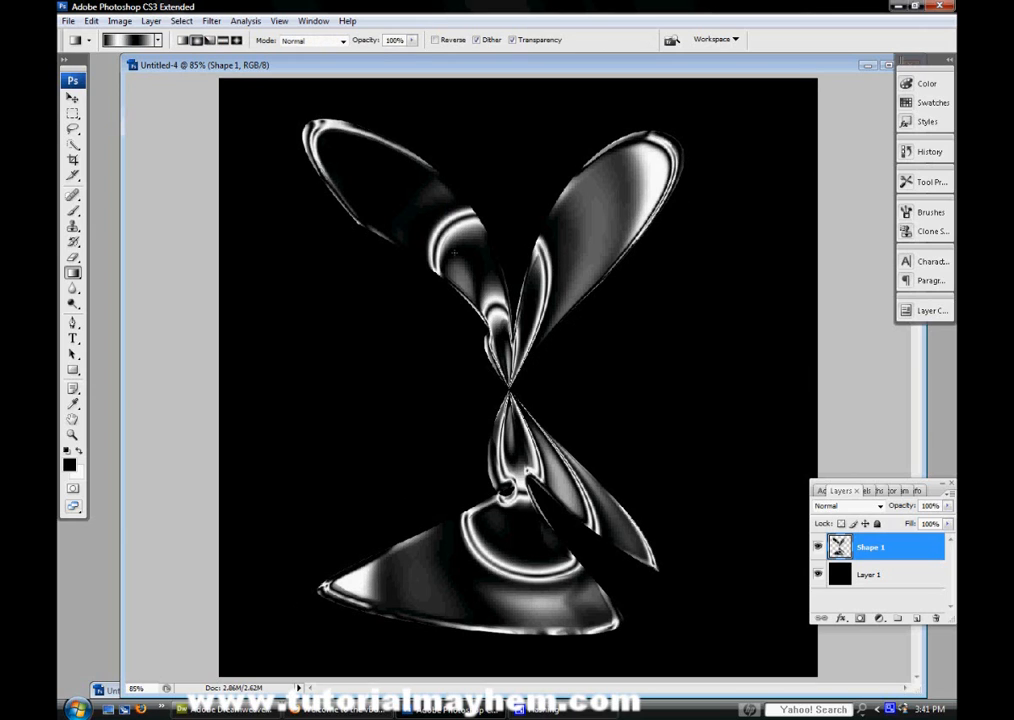
right_click(456, 258)
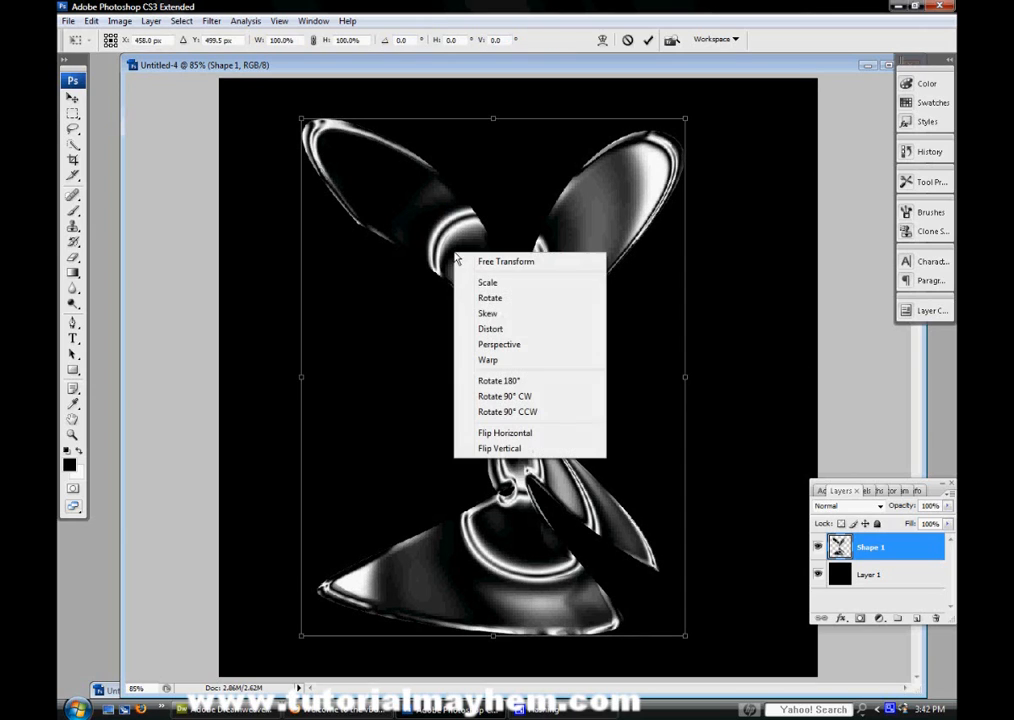
mouse_move(536, 344)
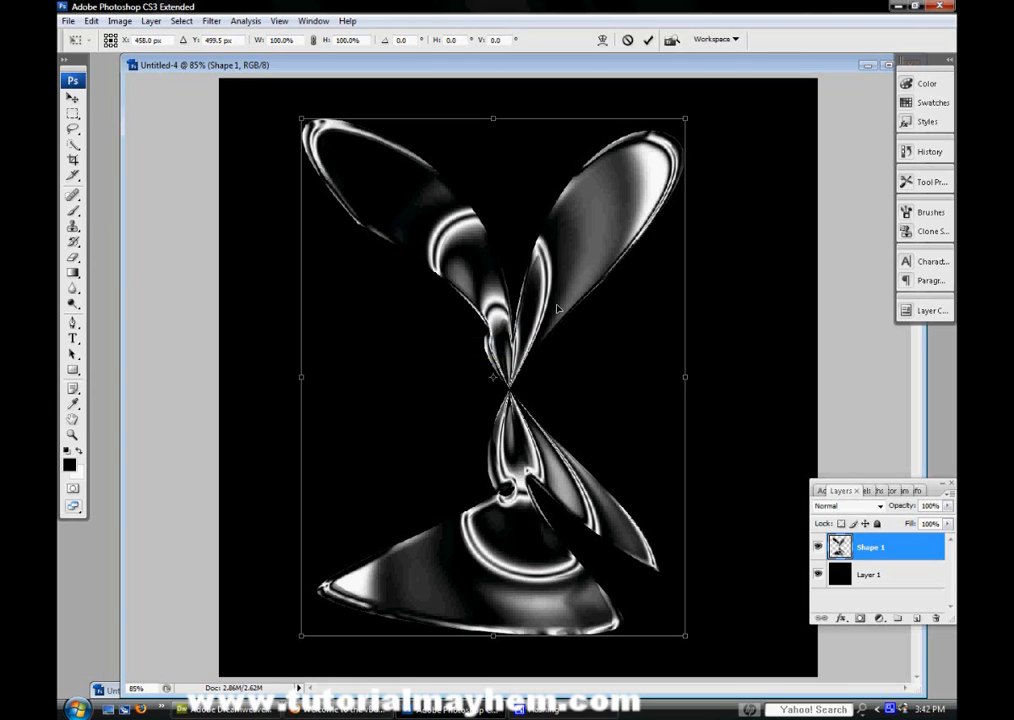
mouse_move(696, 506)
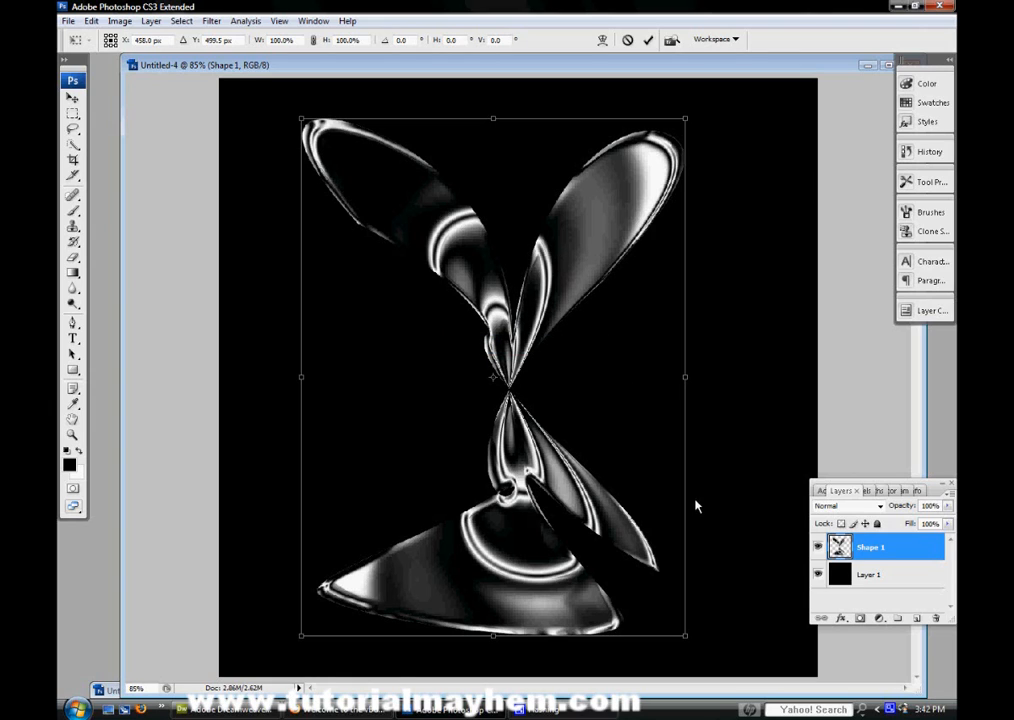
drag(684, 120, 690, 144)
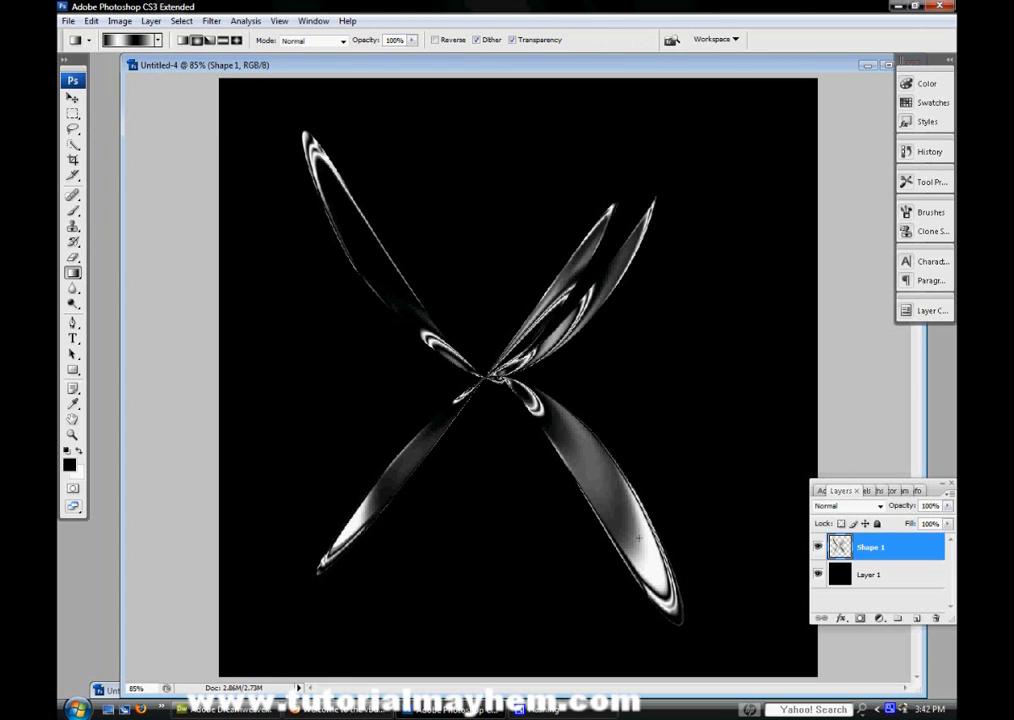
Record a 'Twist' action on F5 that copies the petal layer and rotates it slightly
click(72, 98)
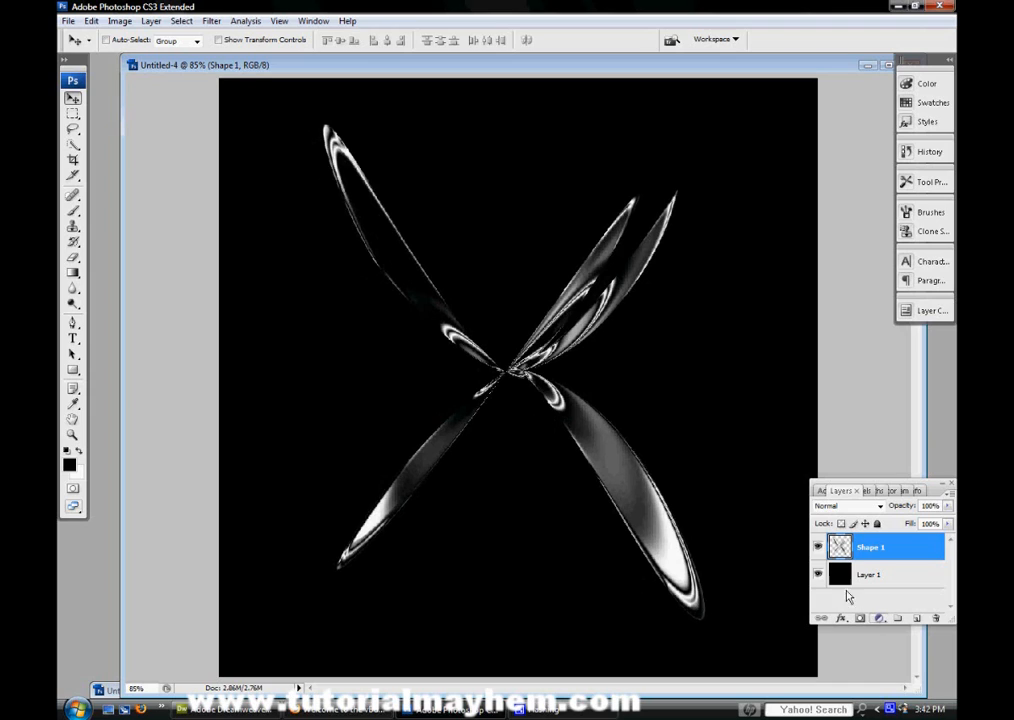
click(832, 490)
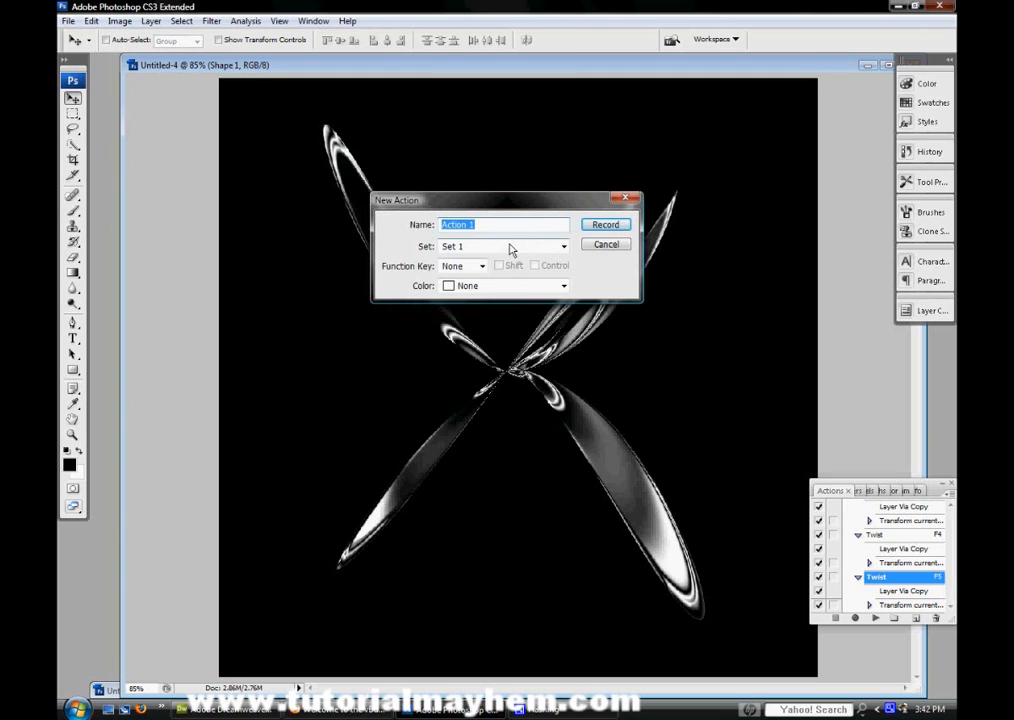
text(Twist)
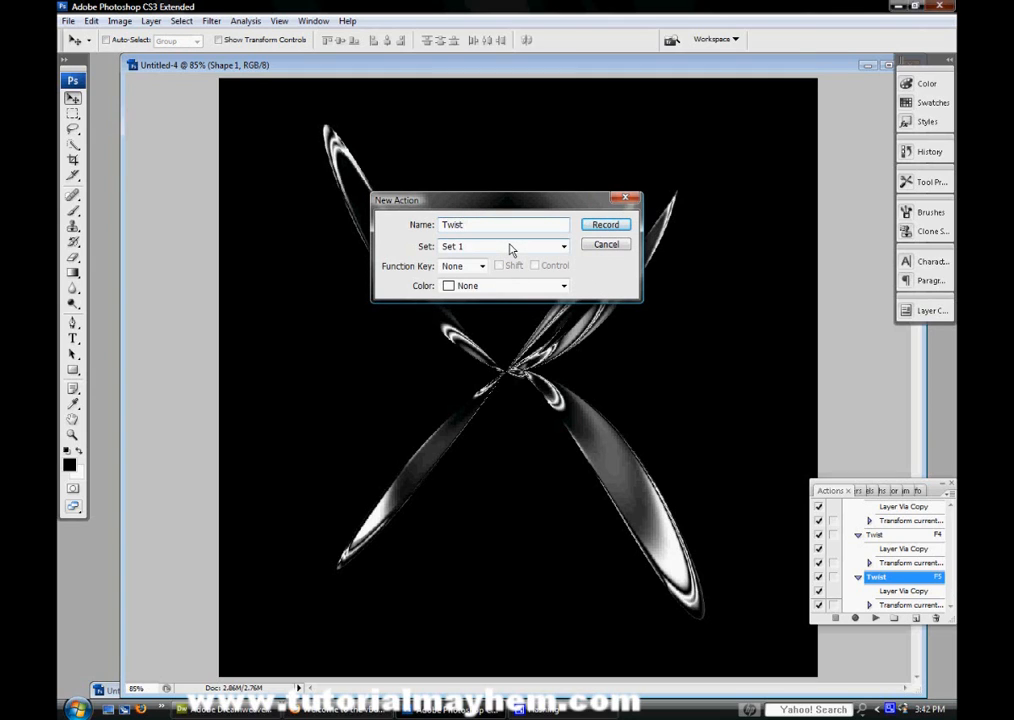
mouse_move(480, 264)
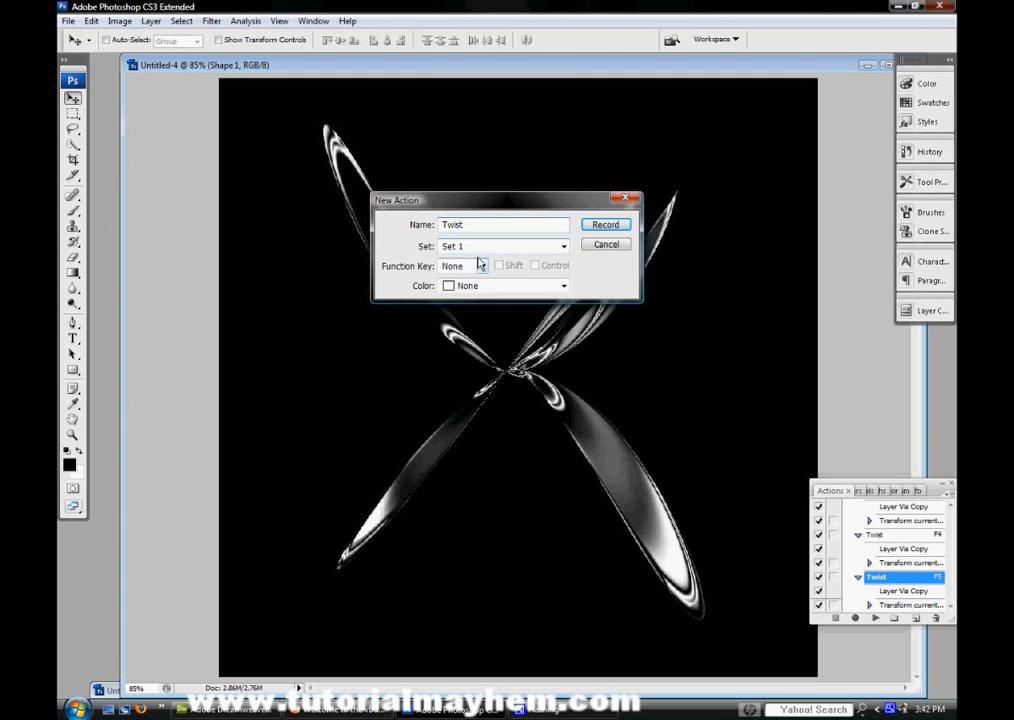
click(480, 266)
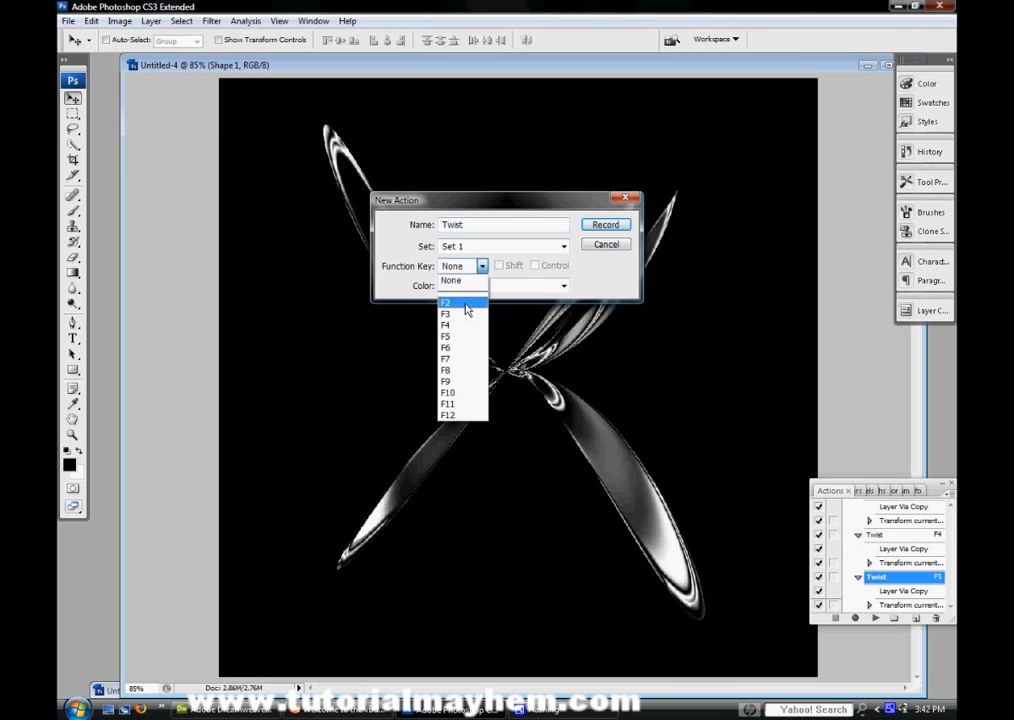
click(444, 358)
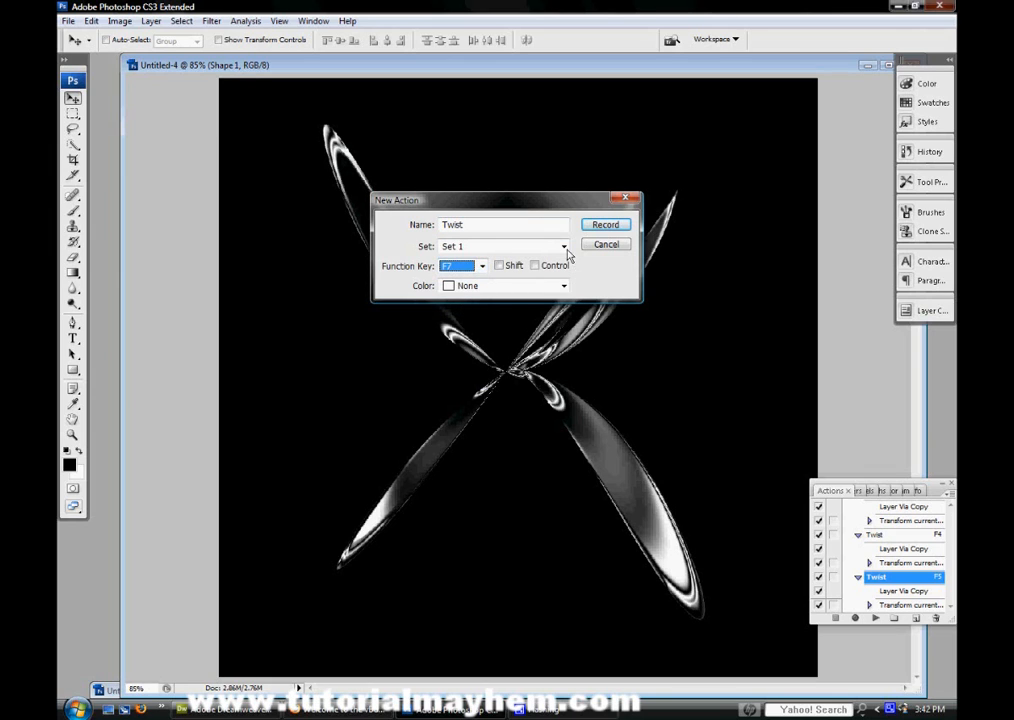
click(604, 224)
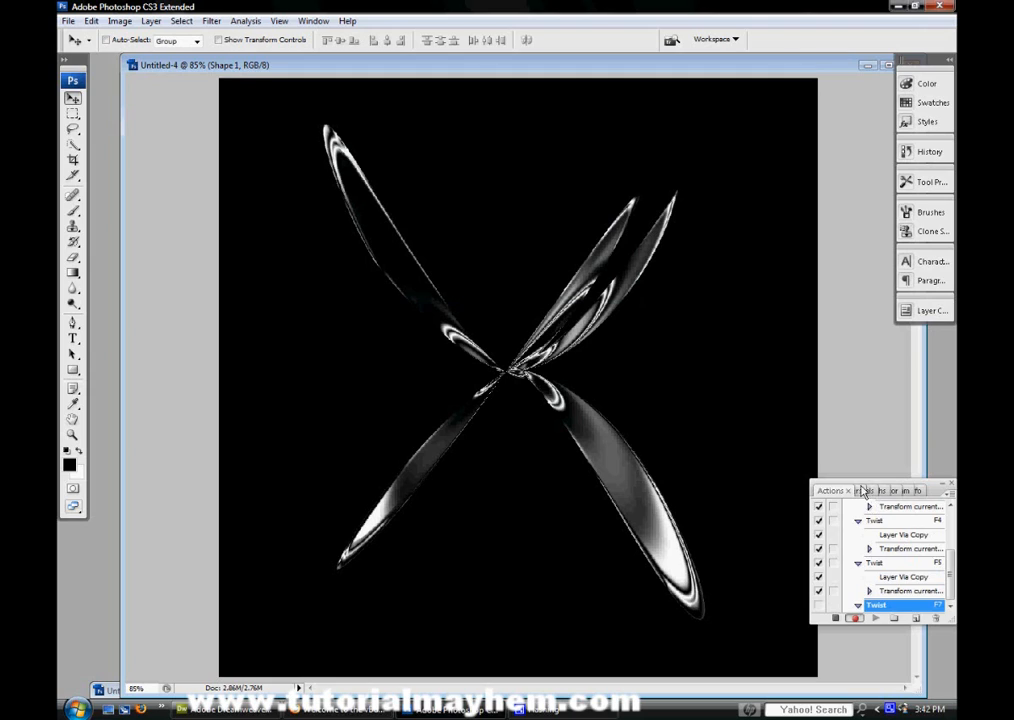
click(838, 490)
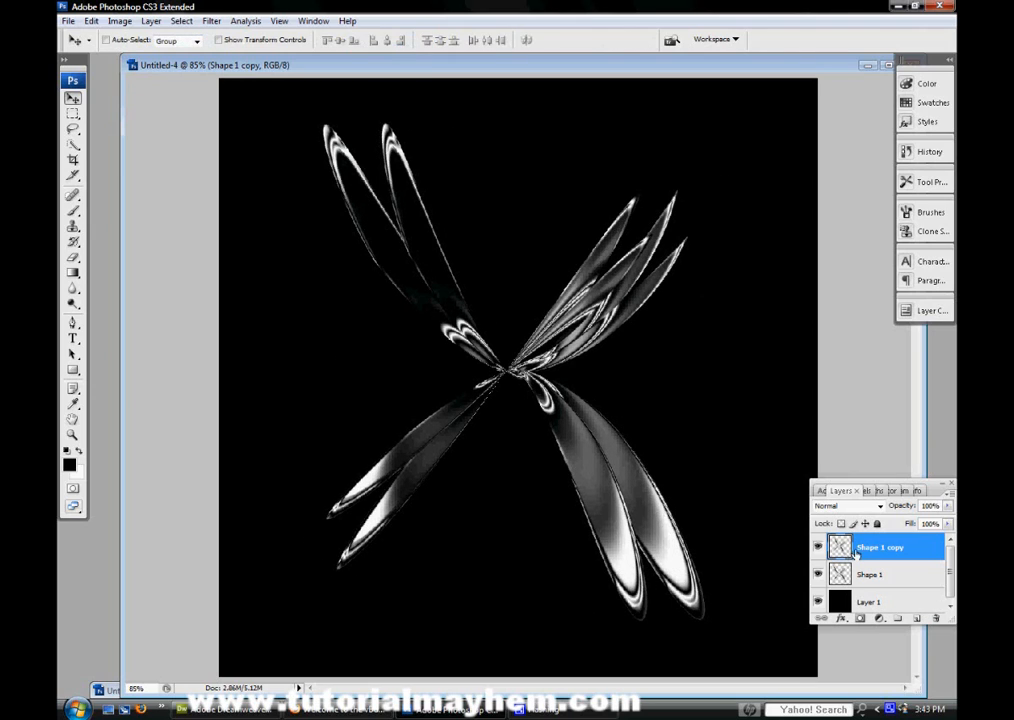
Replay Twist repeatedly to fan the blades into a spiral, then merge the copies
click(832, 490)
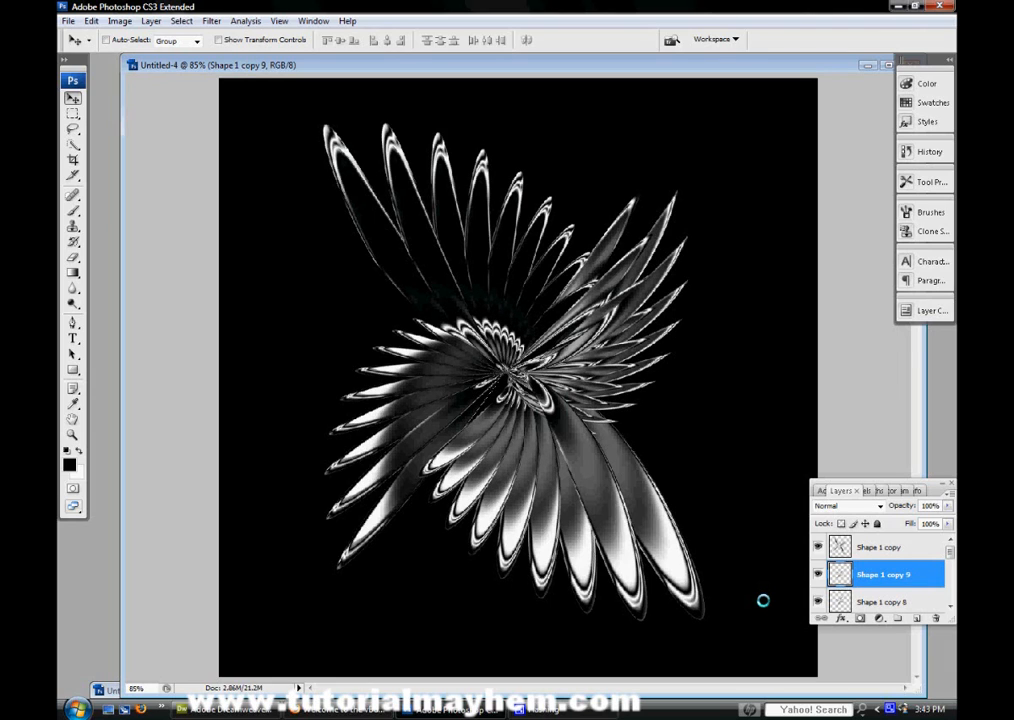
mouse_move(700, 356)
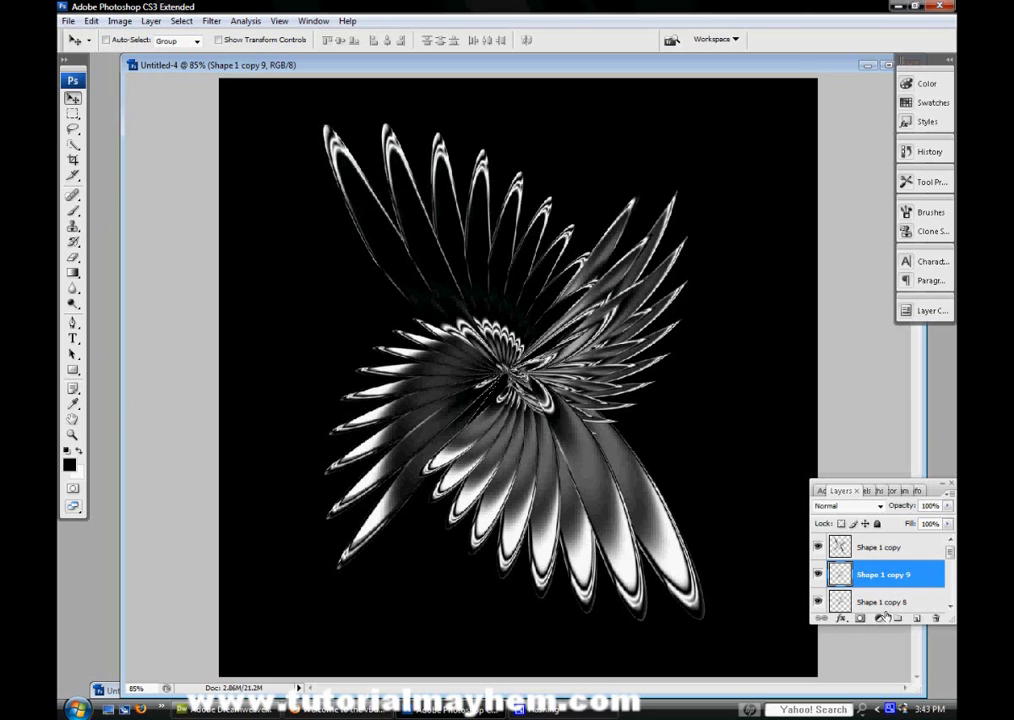
scroll(down, 3)
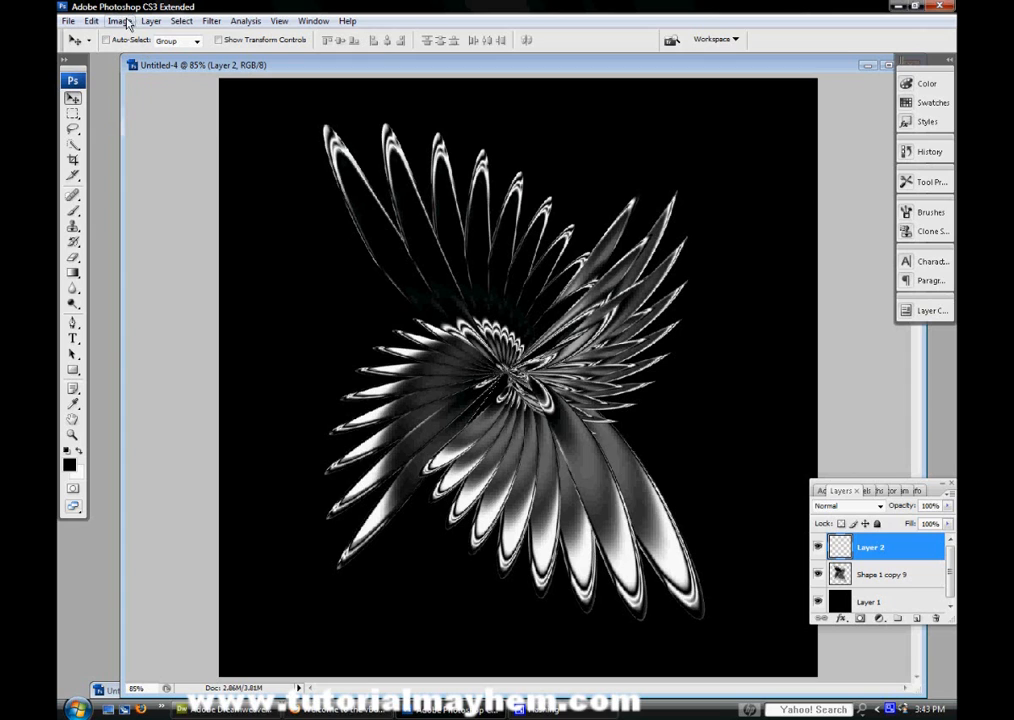
Fill the top layer with purple and blend it in Color mode to tint the swirl
click(92, 20)
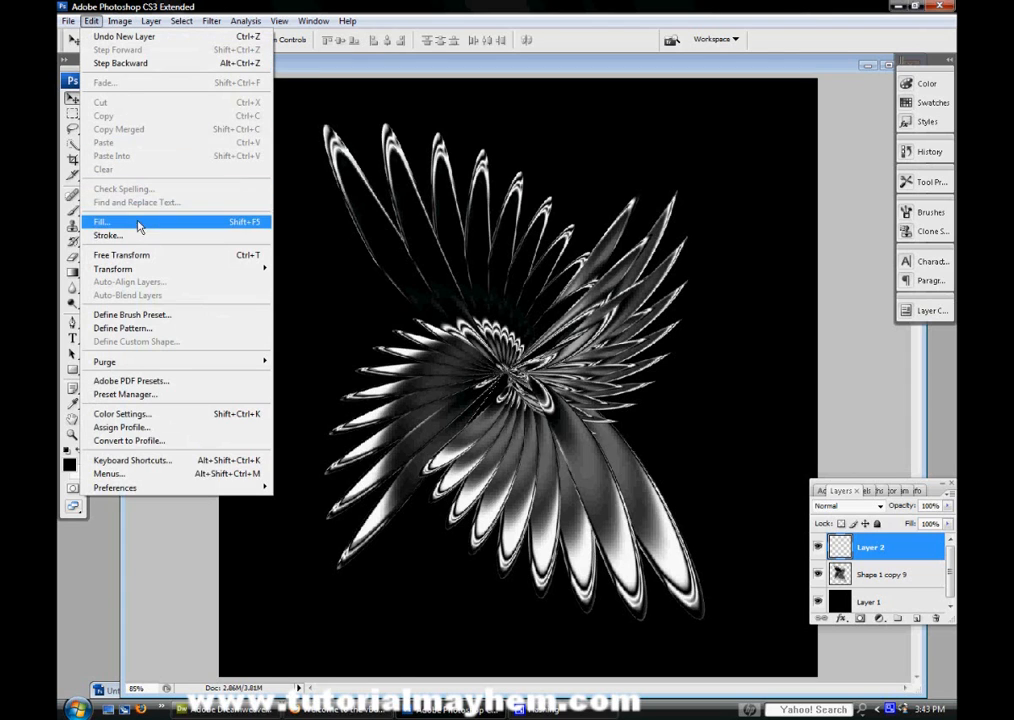
click(100, 220)
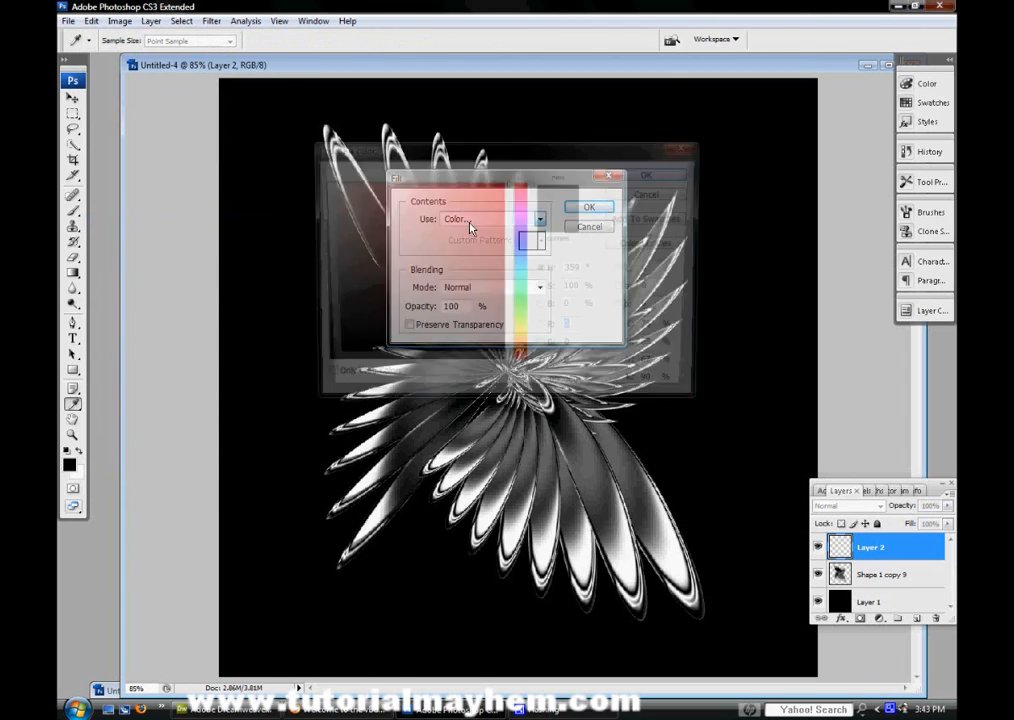
click(456, 218)
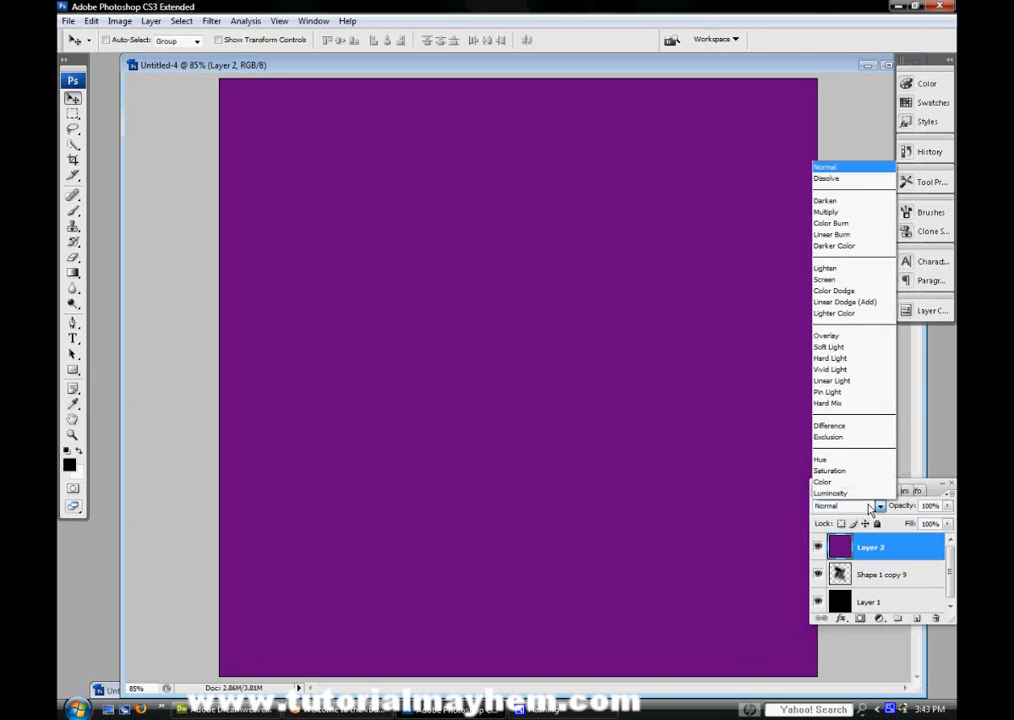
click(822, 480)
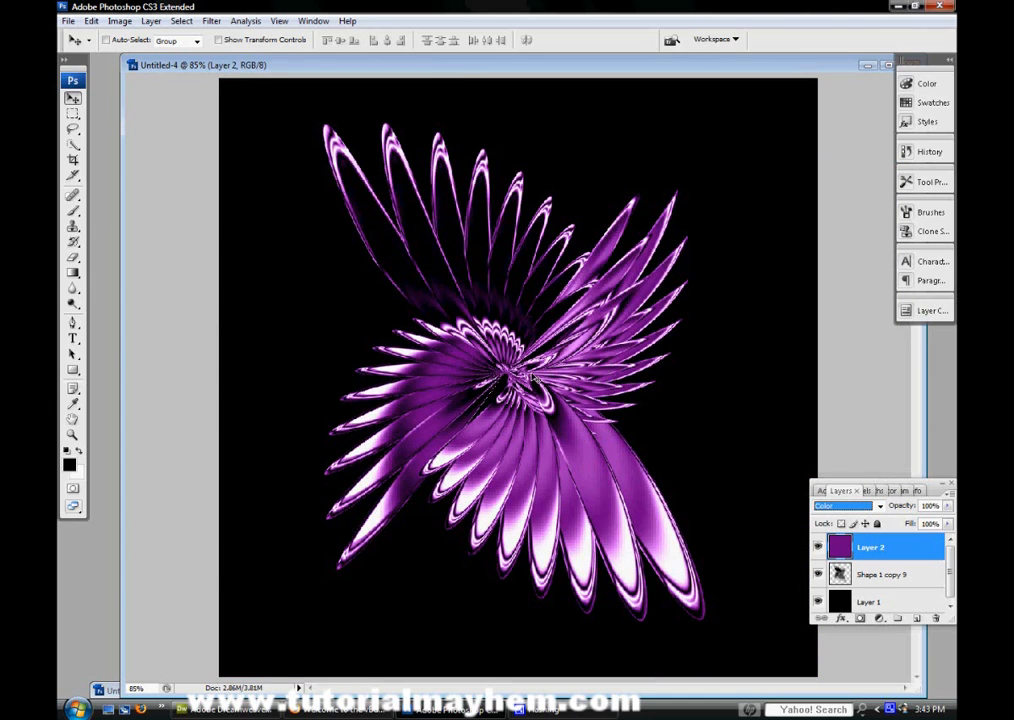
mouse_move(478, 442)
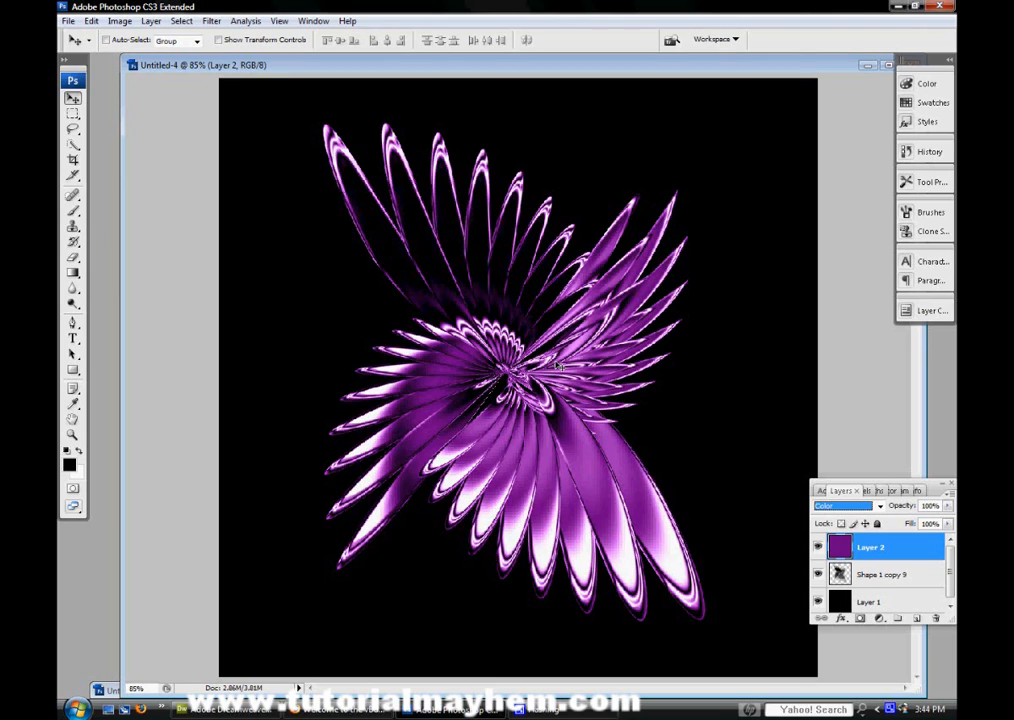
mouse_move(372, 432)
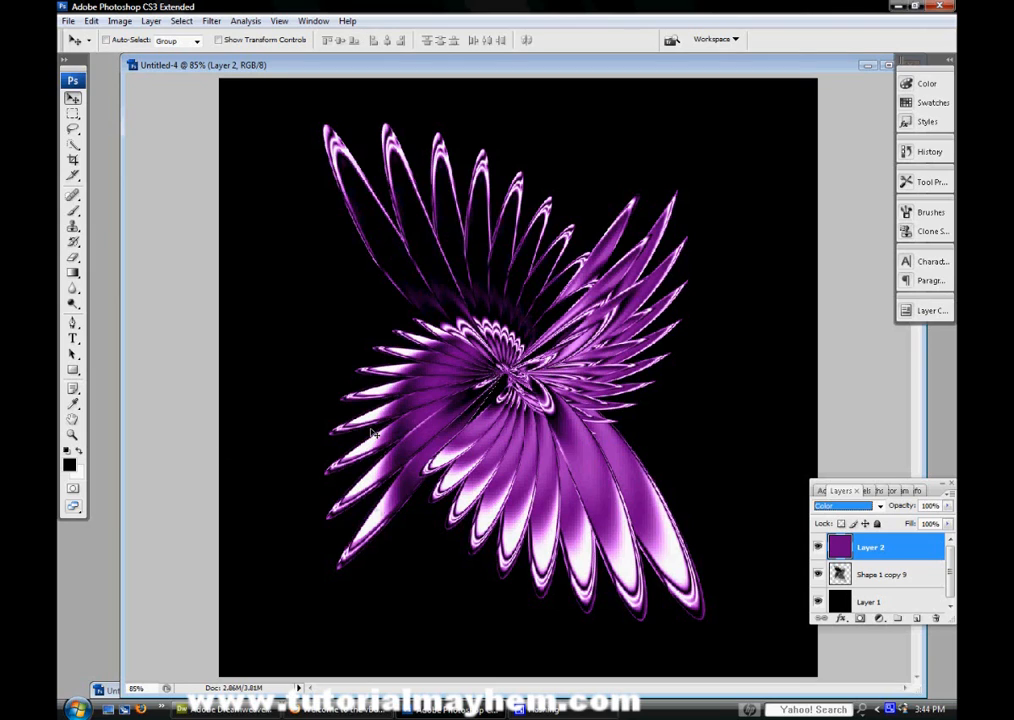